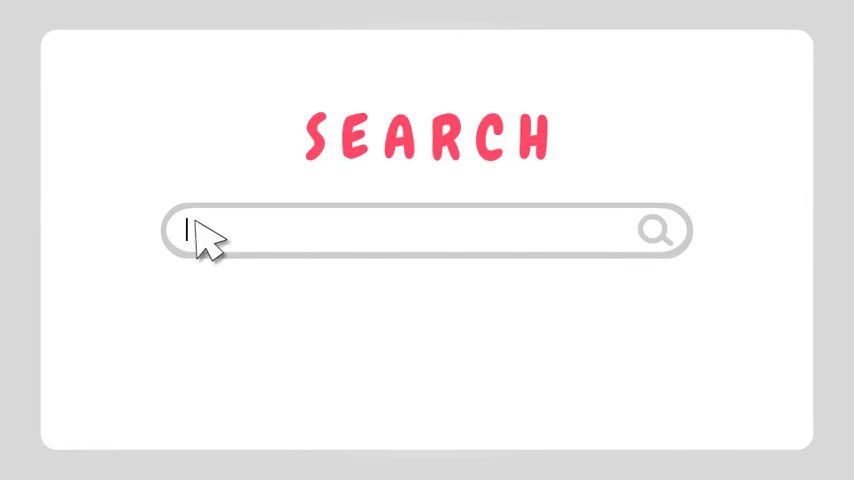
- Search for "Product comparison" with the magnifier icon to show the results list
text(Product comparison)
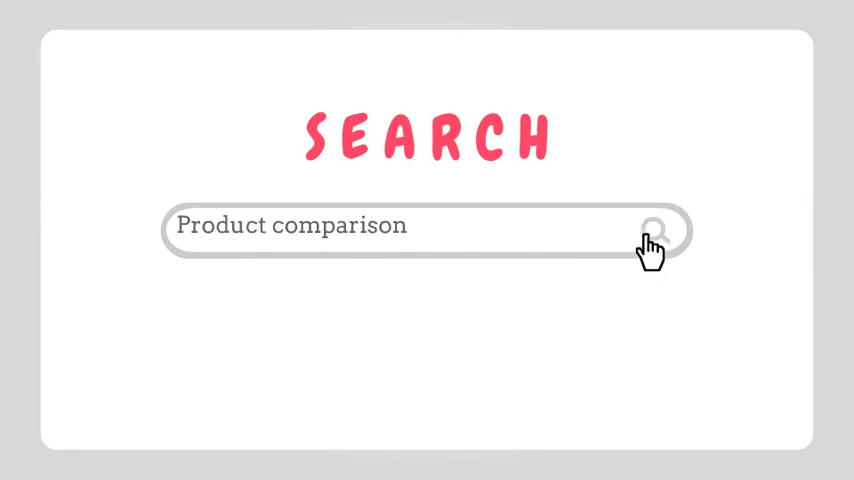
click(655, 227)
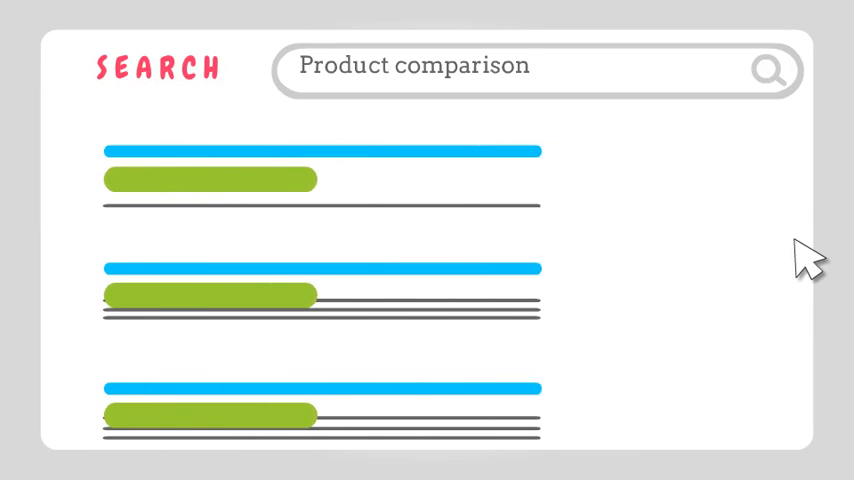